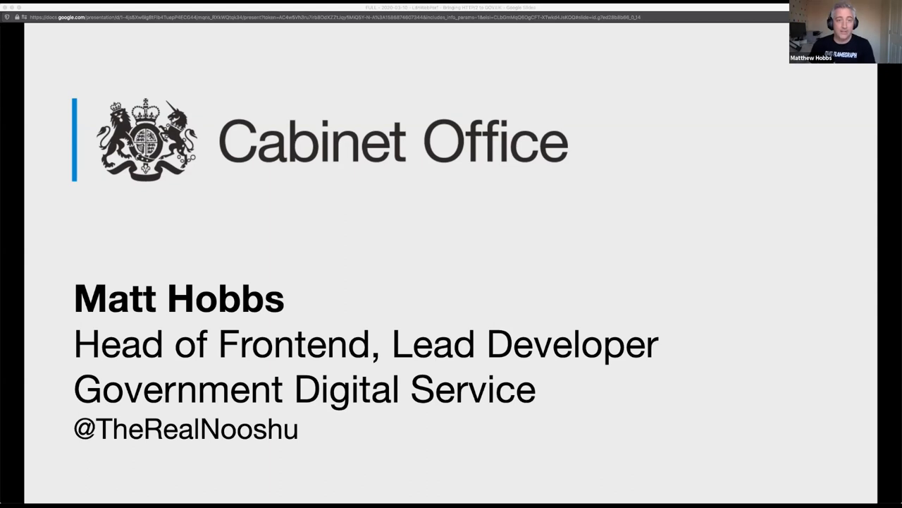
# Advance past the title slide to the "What is HTTP/2 (h2)?" section slide
pyautogui.press('Right')
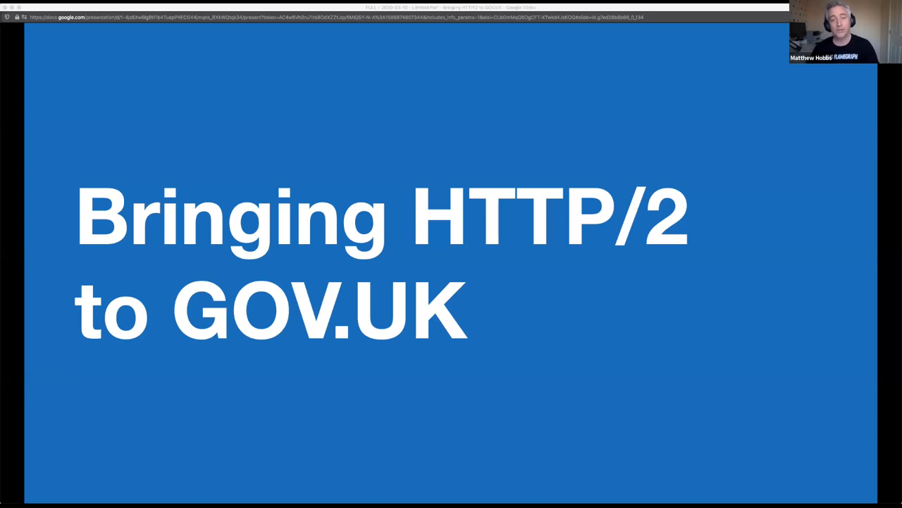
pyautogui.press('Right')
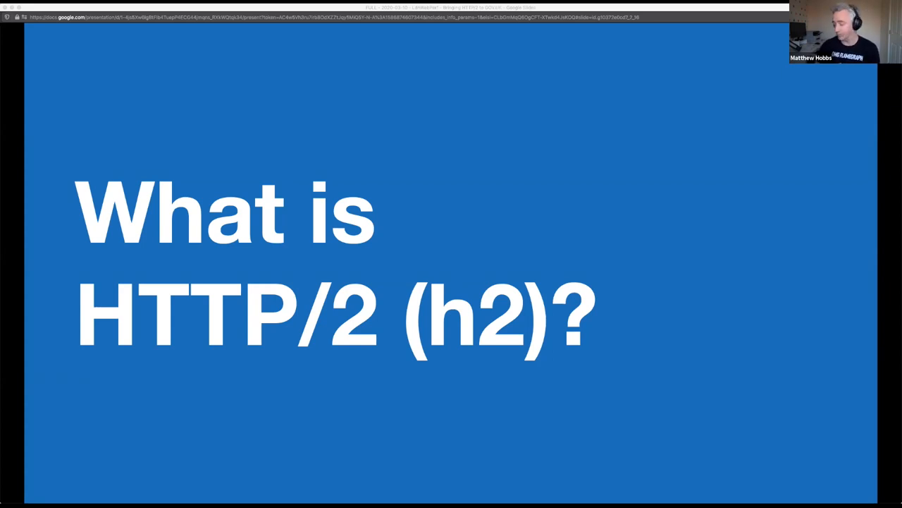
# Show the HPACK/multiplexing feature list, then reach the "Why enable it?" slide
pyautogui.press('right')
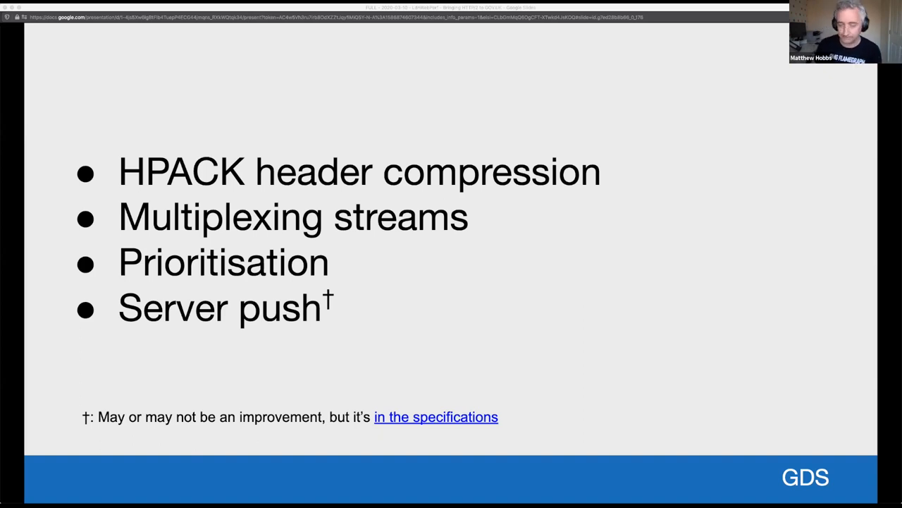
pyautogui.press('right')
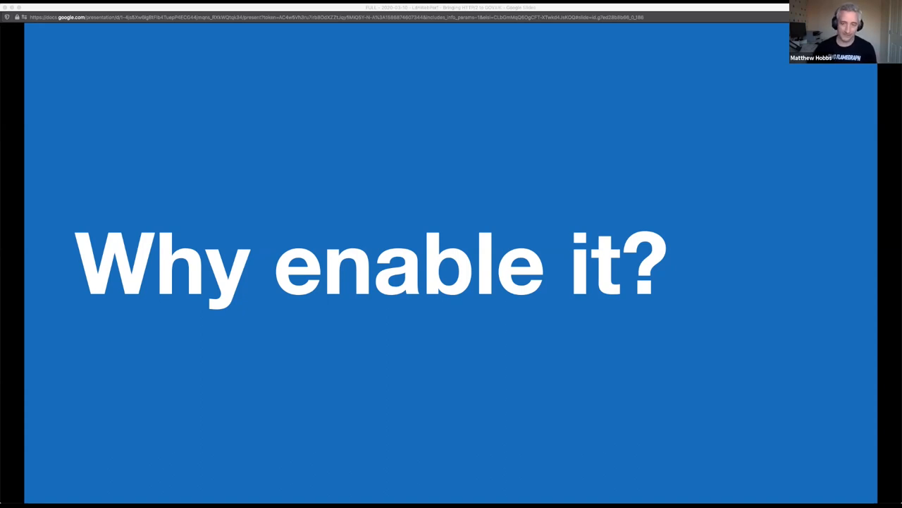
# Step through the Lighthouse, Best Practices audit and no-downsides quote slides to "Initial trial"
pyautogui.press('Right')
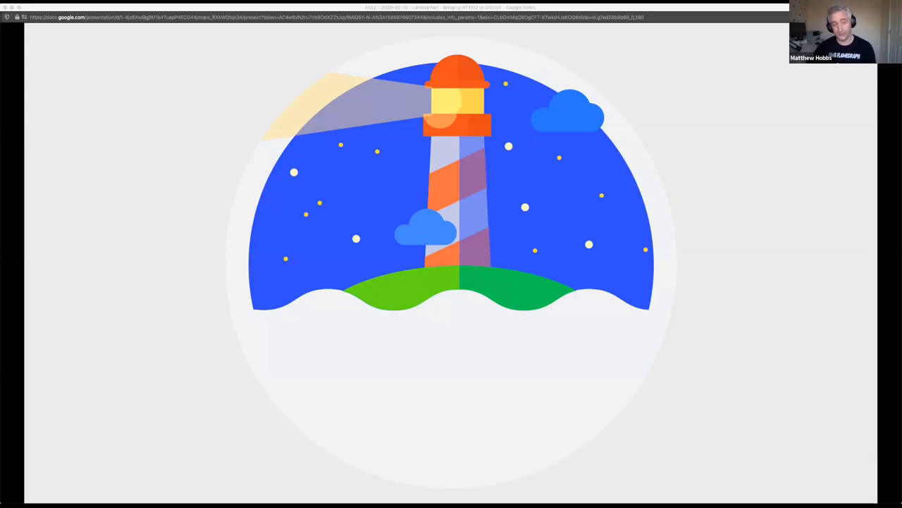
pyautogui.press('right')
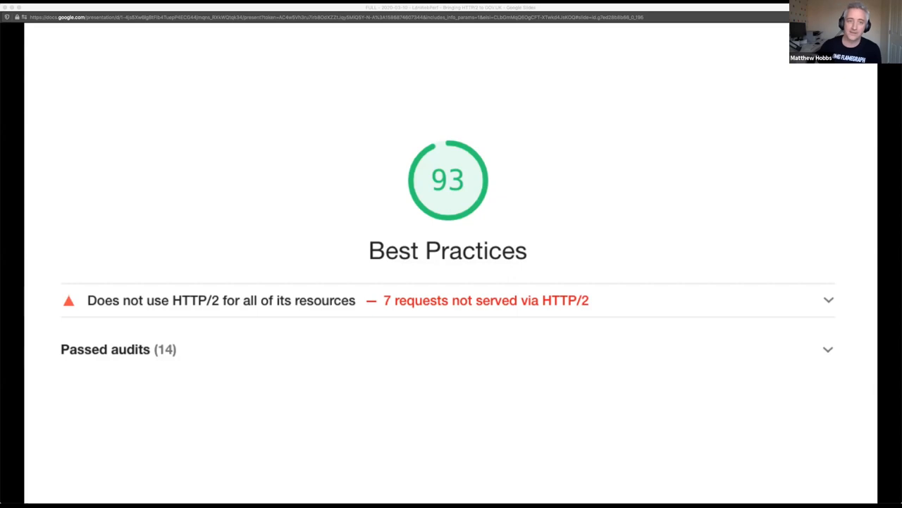
pyautogui.press('Right')
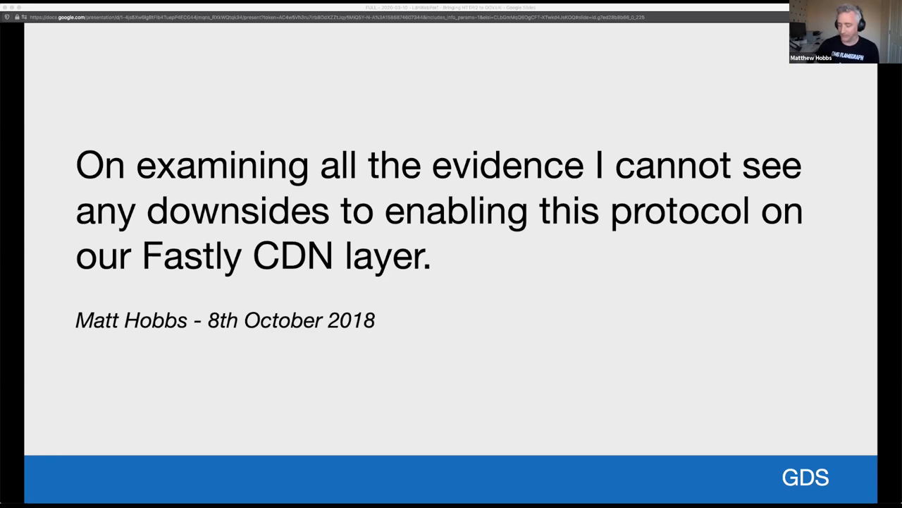
pyautogui.press('right')
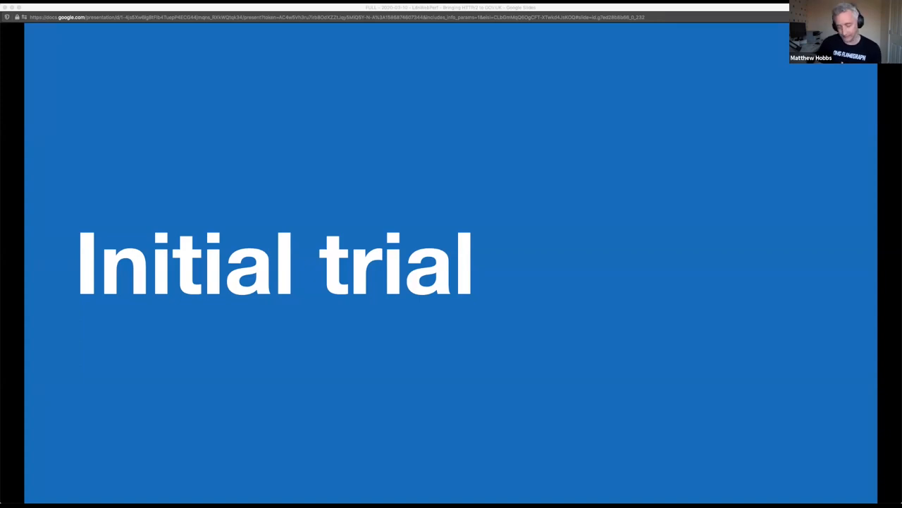
# Present the test setup list, HTTP/1 vs HTTP/2 timing charts and visual progress graph, reaching the results table
pyautogui.press('right')
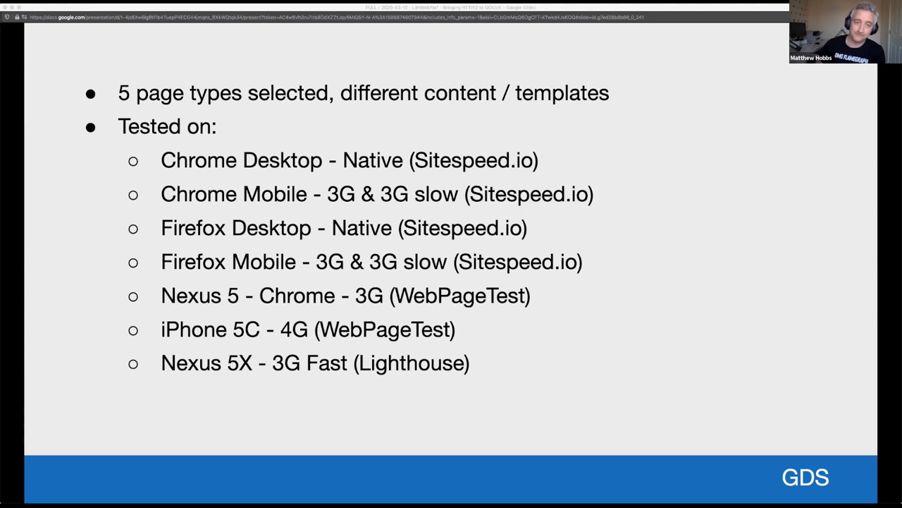
pyautogui.press('right')
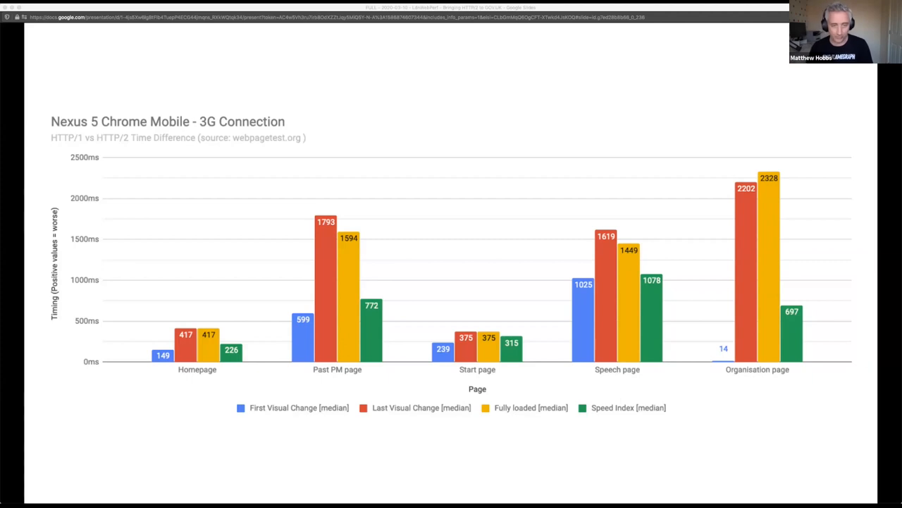
pyautogui.press('right')
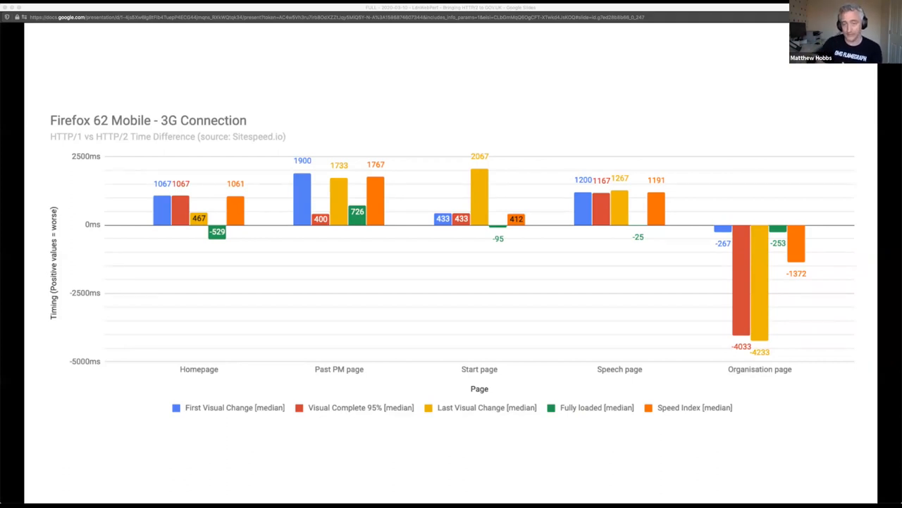
pyautogui.press('right')
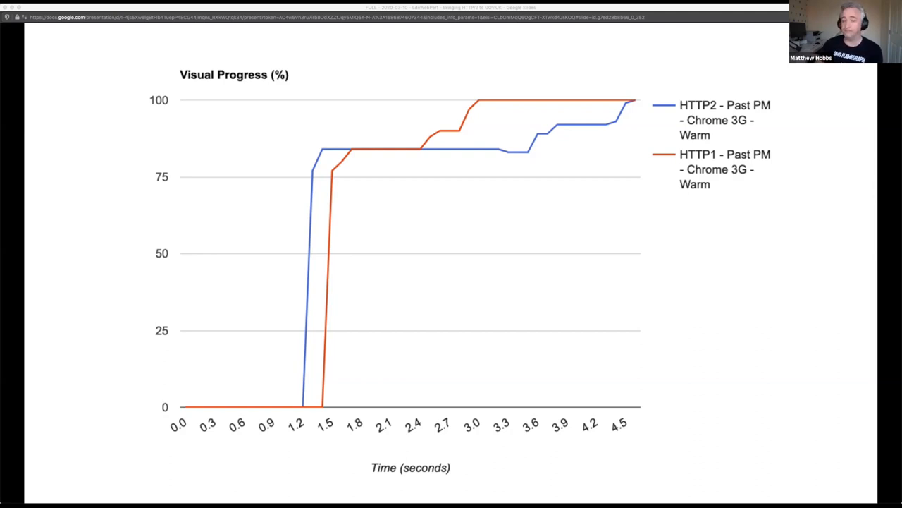
pyautogui.press('right')
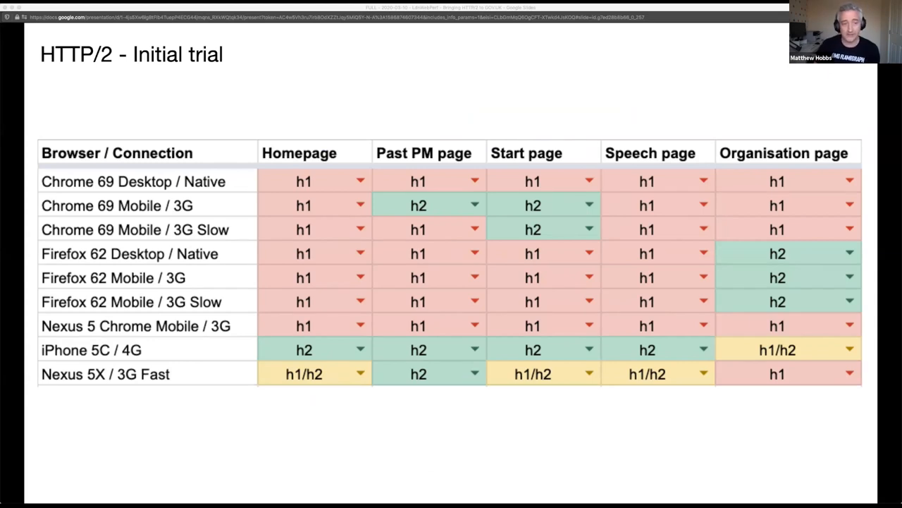
# Show the h2load header-compression comparison, then reach the "Issue" section slide
pyautogui.press('right')
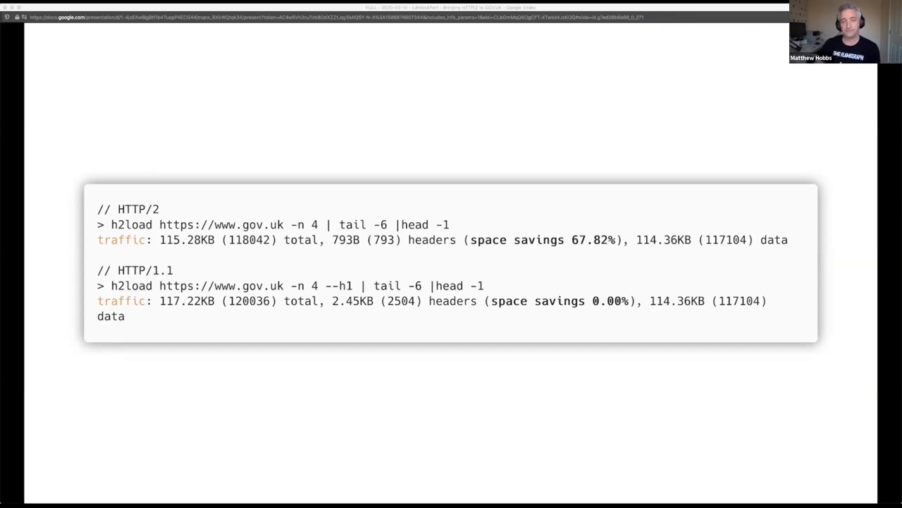
pyautogui.press('Right')
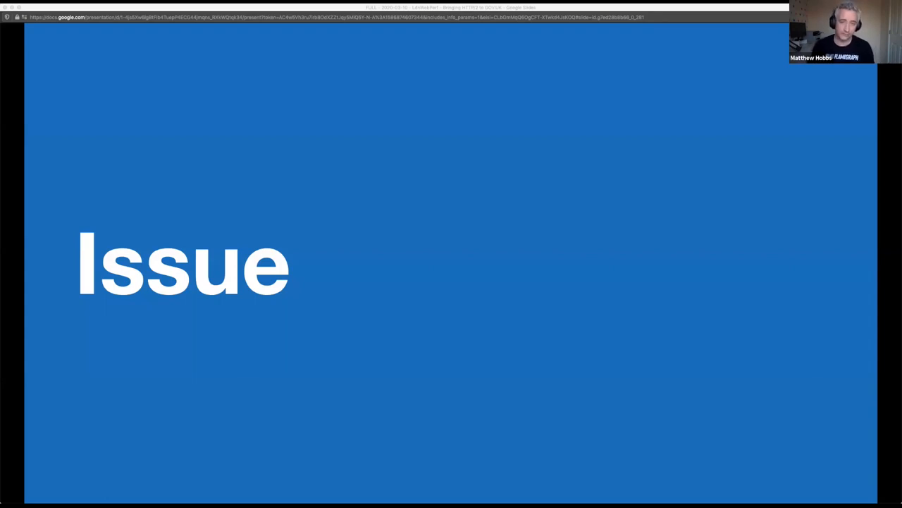
# Present the WebPageTest waterfall of the CSS connection delay, then reach "Possible solutions"
pyautogui.press('right')
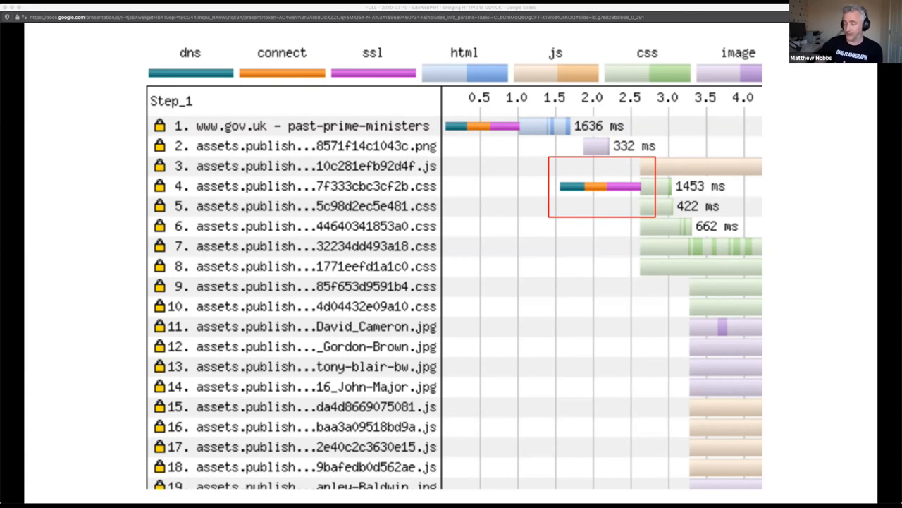
pyautogui.press('Right')
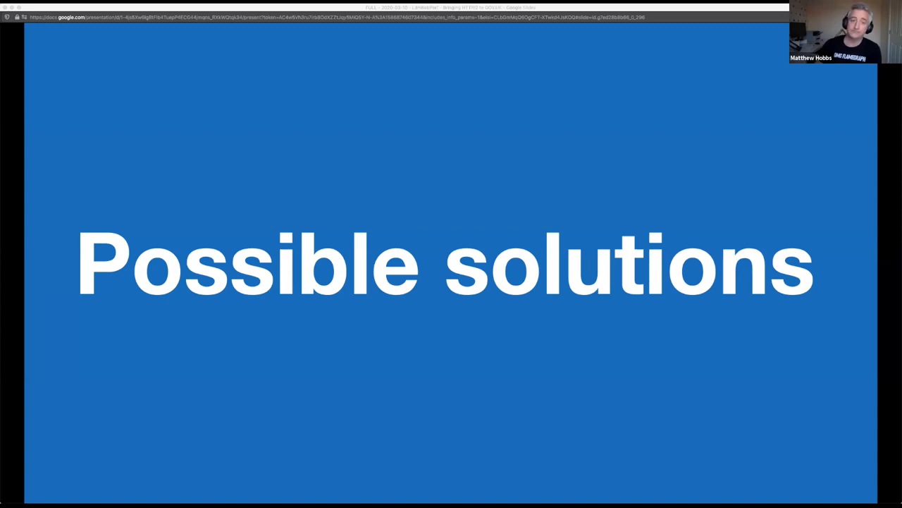
# Show the preconnect Link header solution, then reach the HTTP/2 → HTTP/1.1 revert slide
pyautogui.press('Right')
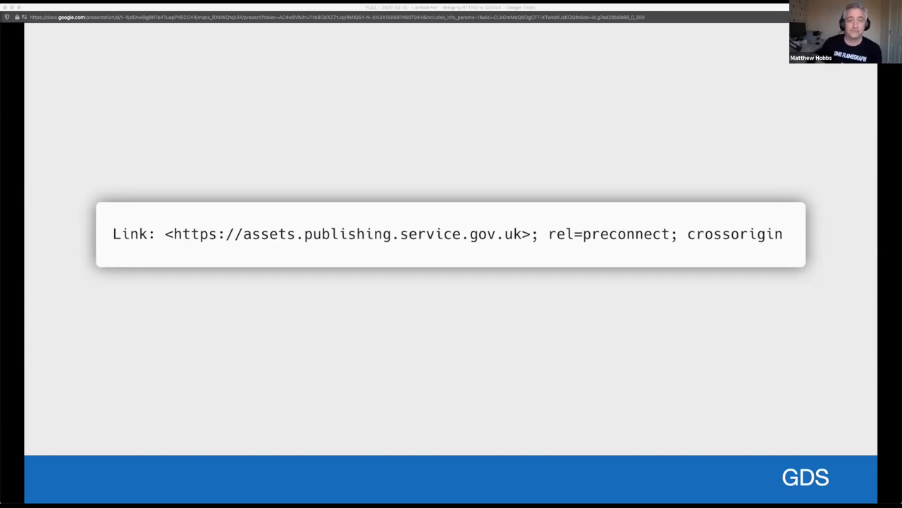
pyautogui.press('right')
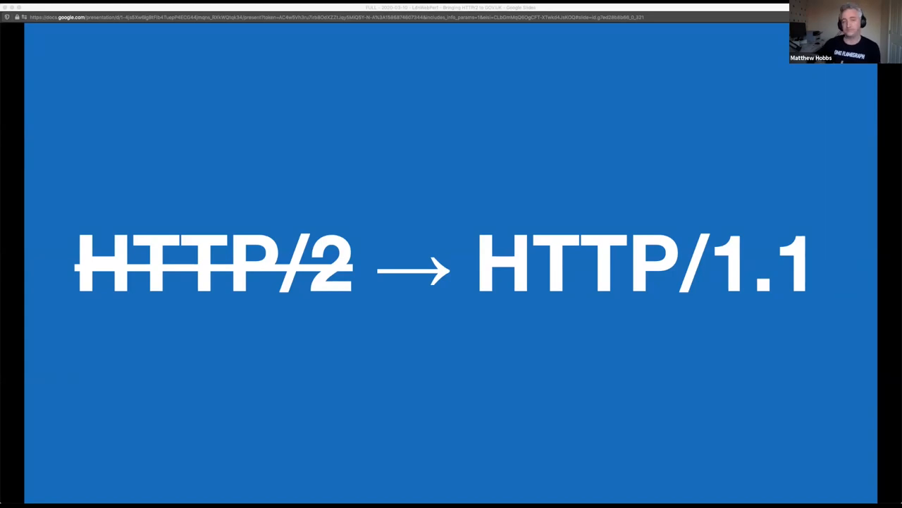
# Present "The rogue image" Twitter question slide, then reach "Subresource Integrity (SRI)"
pyautogui.press('right')
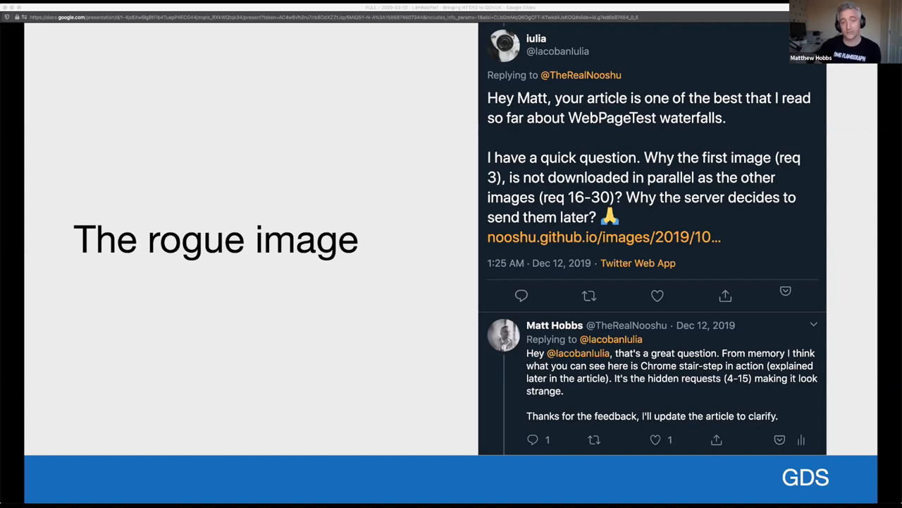
pyautogui.press('Right')
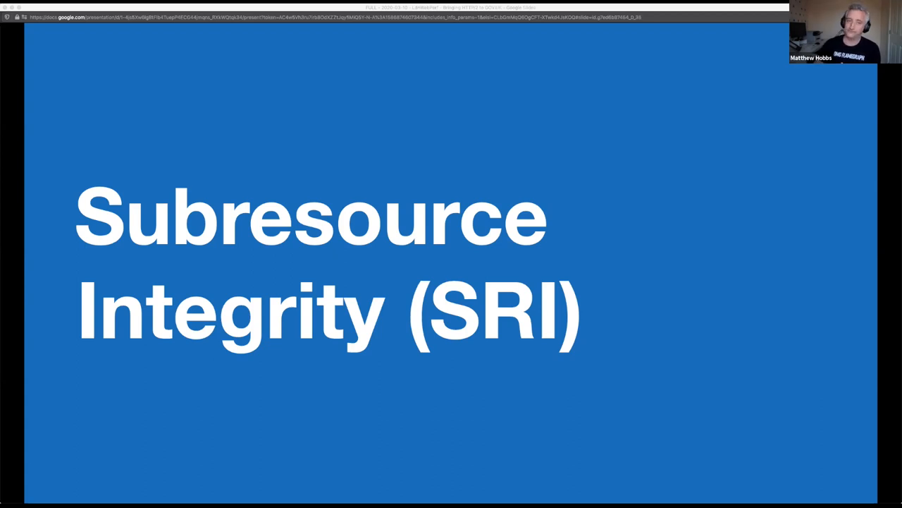
pyautogui.press('right')
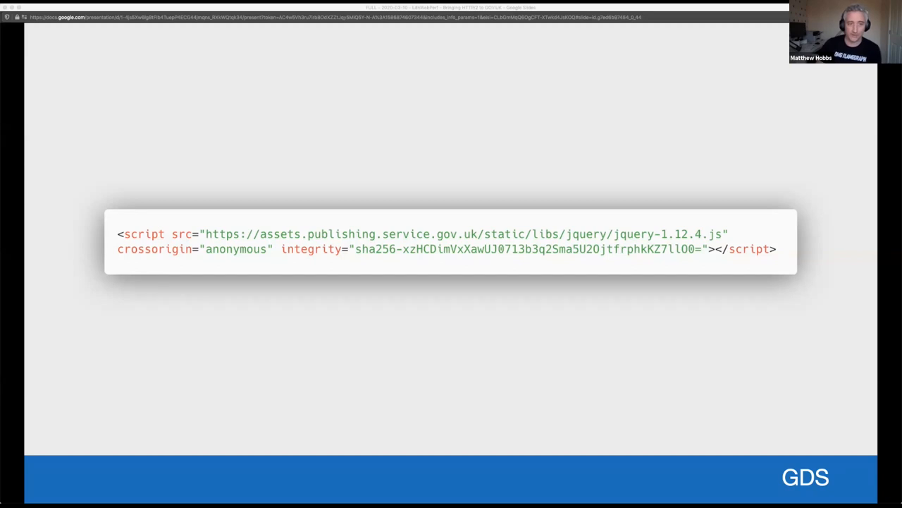
# Move past the SRI script-tag example to the Access-Control-Allow-Origin and web fonts slide
pyautogui.press('Right')
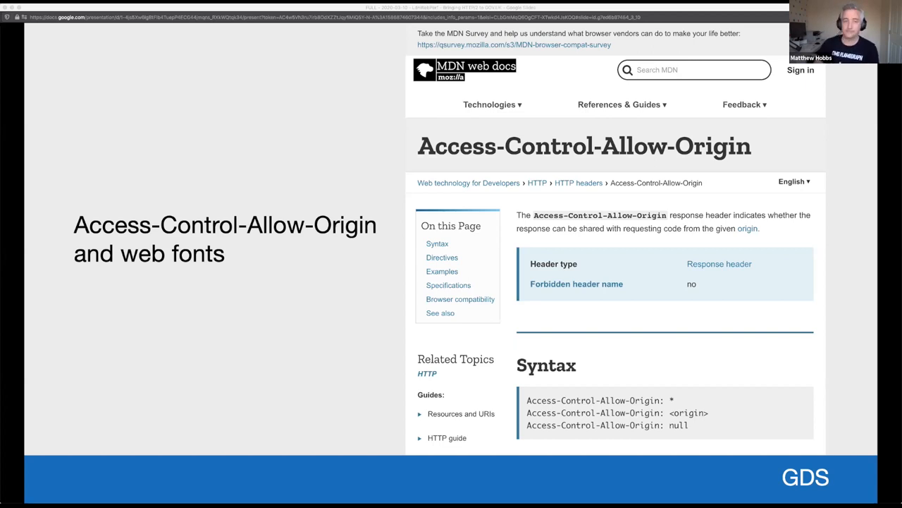
# Advance from the web fonts slide to the "Results" section slide
pyautogui.press('Right')
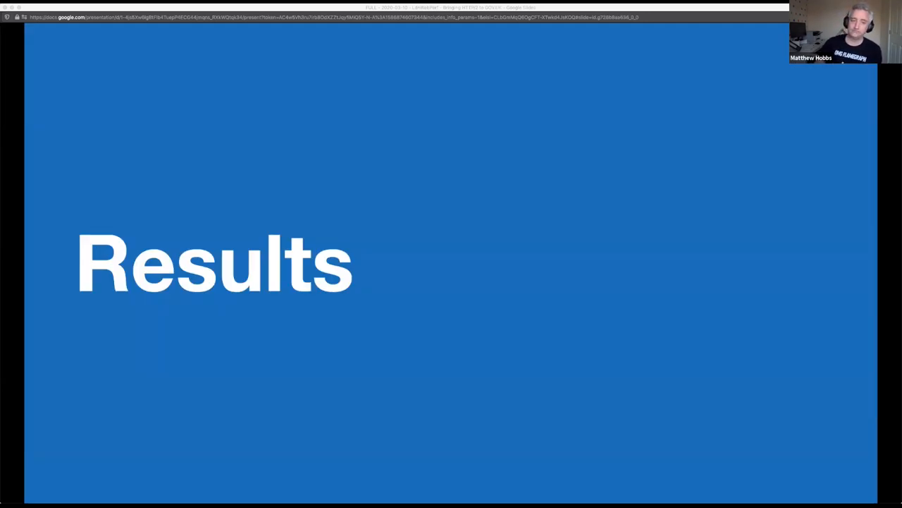
# Advance to the 'HTTP/1.1 (SRI) to HTTP/1.1 (no-SRI)' comparison slide
pyautogui.press('right')
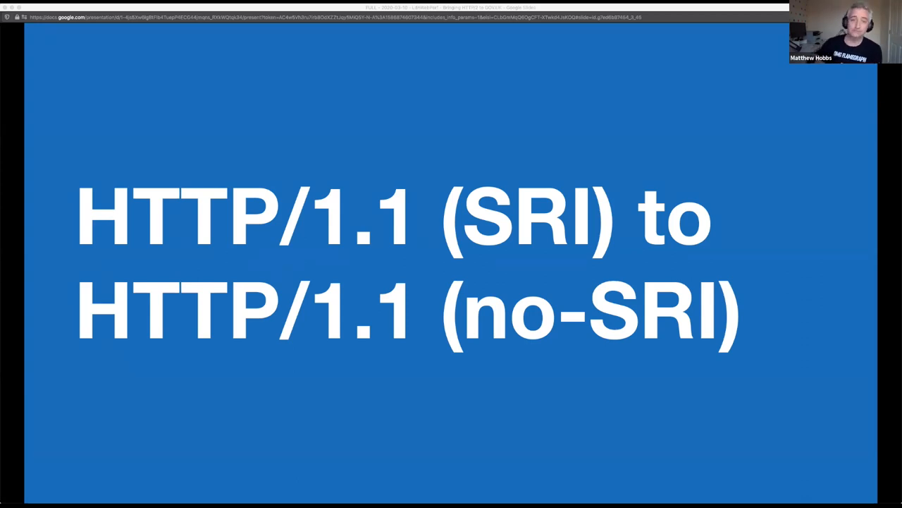
# Advance to the homepage slow mobile chart showing load times dropping once SRI was removed
pyautogui.press('right')
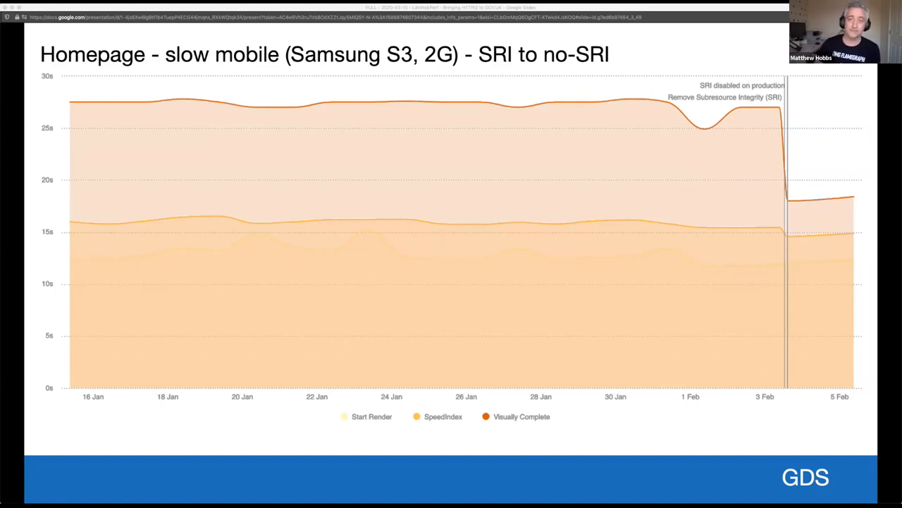
# Advance to the Answers page mid-level mobile SRI versus no-SRI chart
pyautogui.press('right')
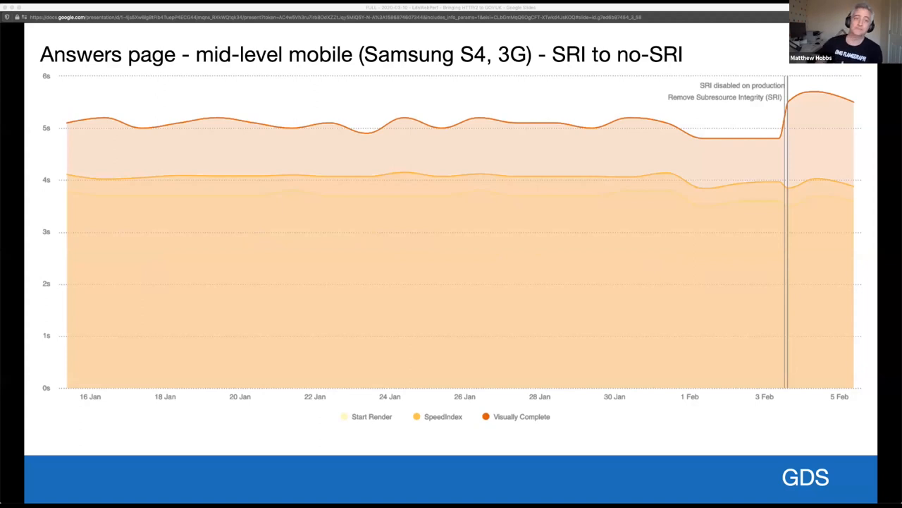
pyautogui.press('right')
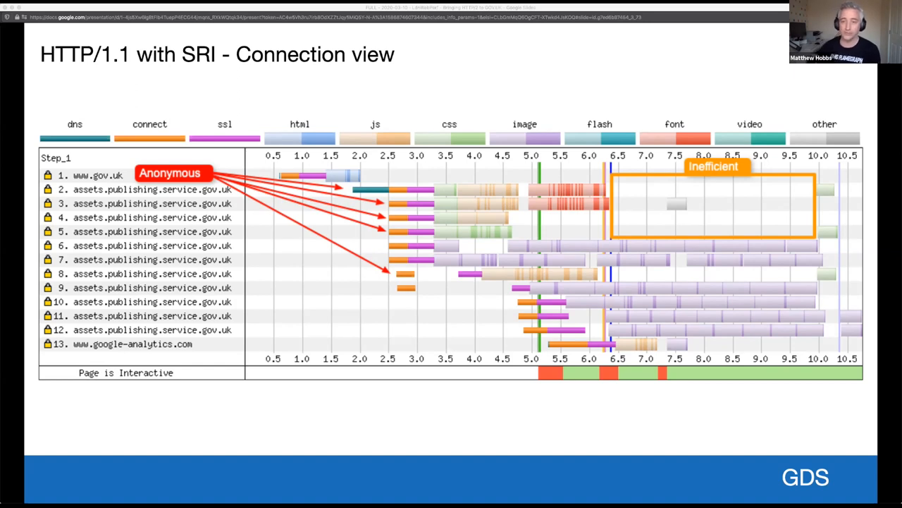
# Advance through 'HTTP/1.1 without SRI' to the 'HTTP/1.1 (no-SRI) to HTTP/2' section slide
pyautogui.press('right')
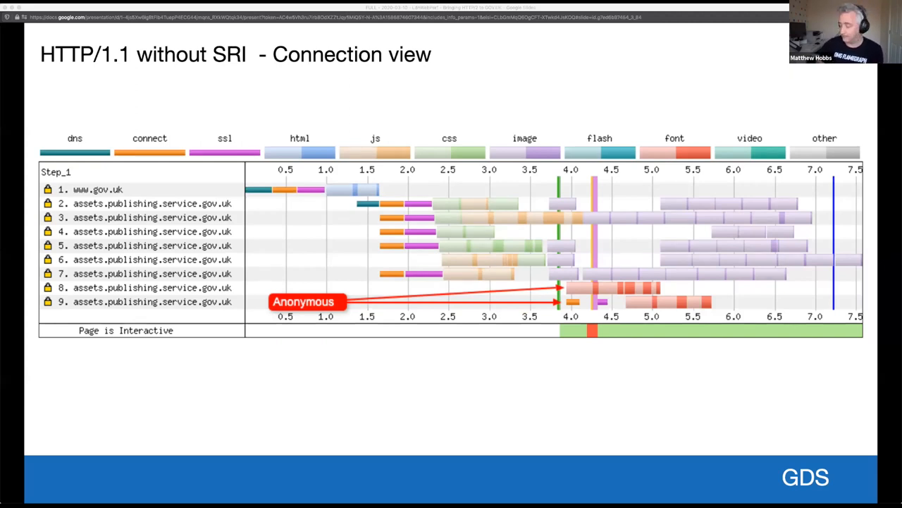
pyautogui.press('right')
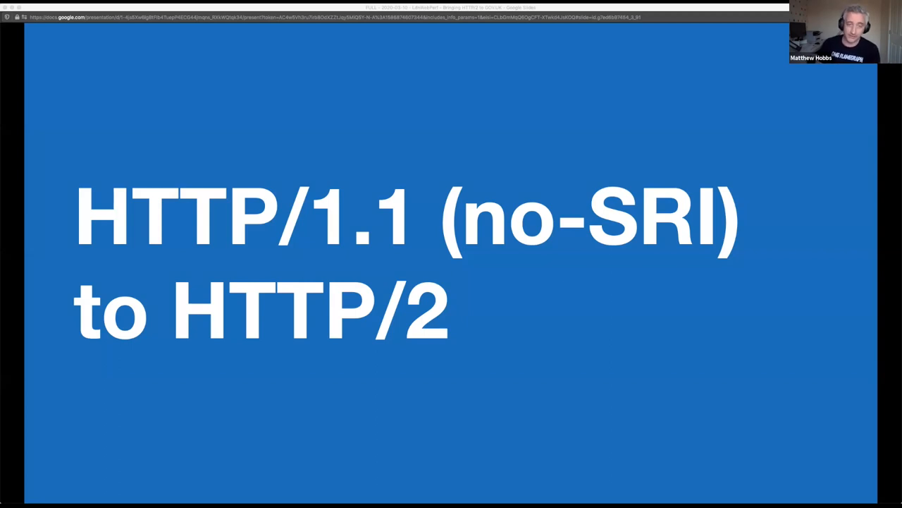
# Advance through 'Homepage - slow mobile' to the 'Answers page - medium mobile' (Samsung S4, 3G) chart
pyautogui.press('right')
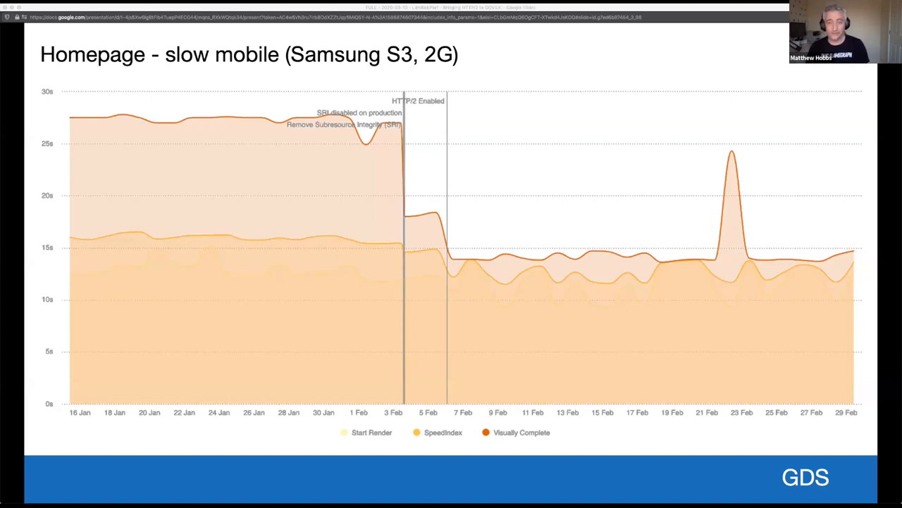
pyautogui.press('Right')
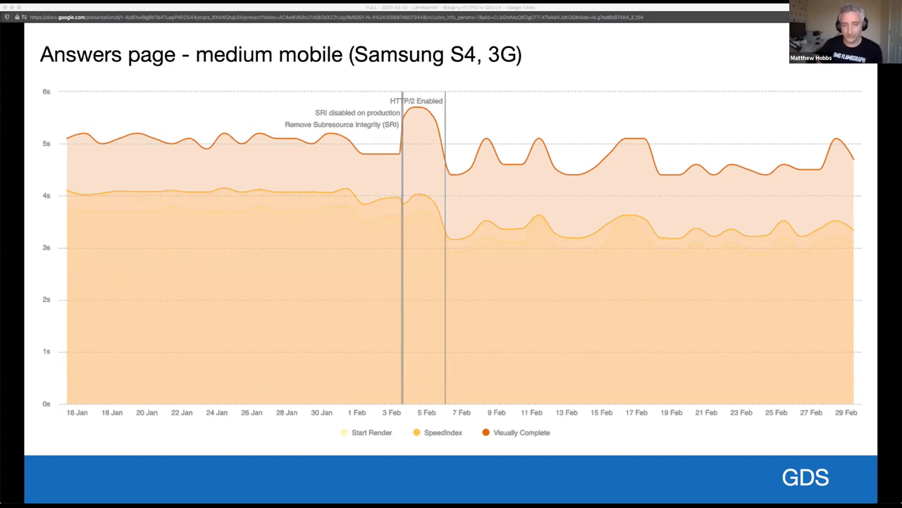
pyautogui.press('Right')
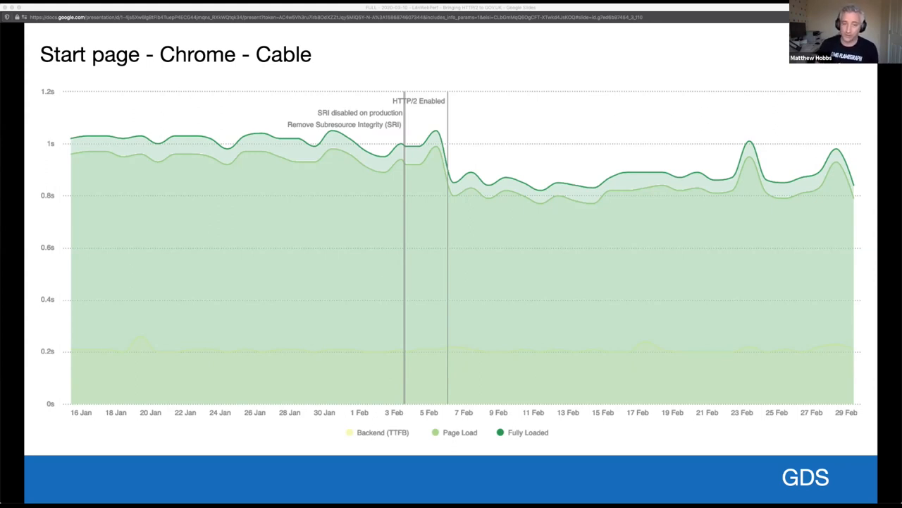
# Advance from the Start page Chrome Cable chart to the 'HTTP/2 - Connection view' waterfall slide
pyautogui.press('right')
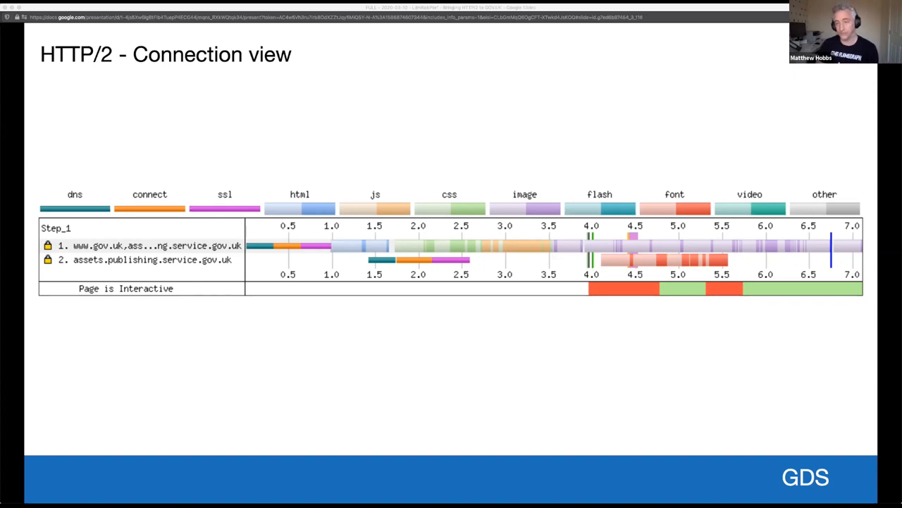
# Advance through 'HTTP/1.1 with SRI enabled' to the 'HTTP/2 with SRI disabled' results table
pyautogui.press('Right')
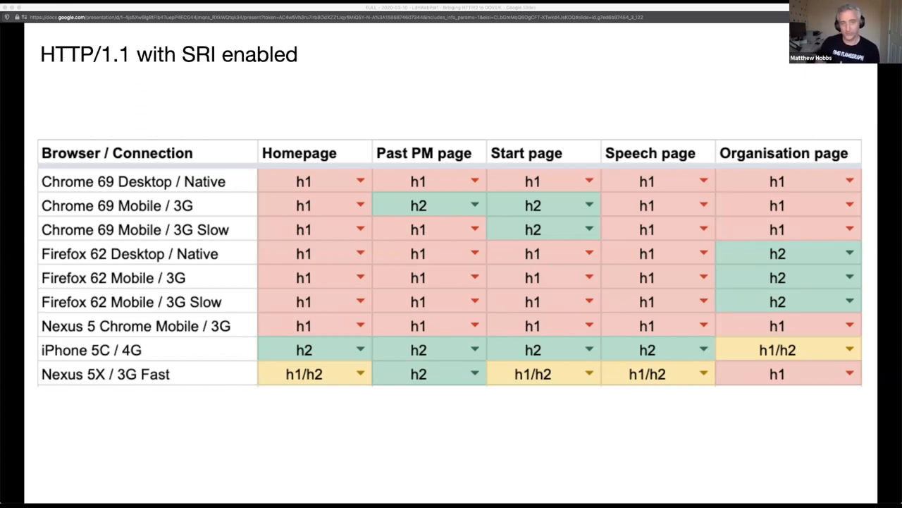
pyautogui.press('Right')
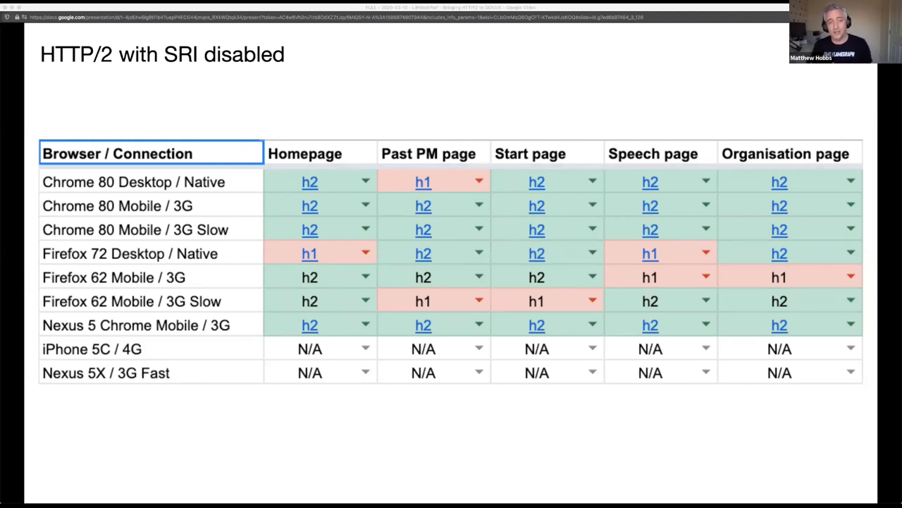
# Advance to the 'New webfont' slide with the v1-to-v2 font file size table
pyautogui.press('right')
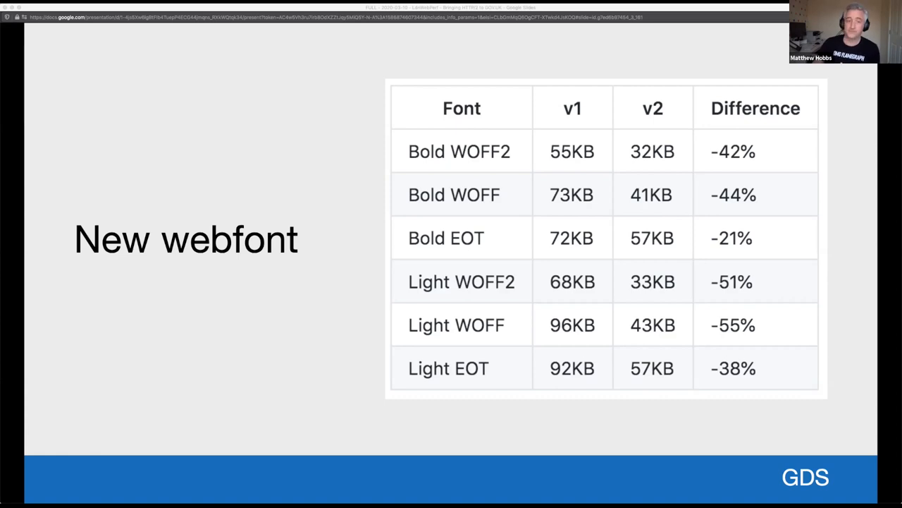
# Advance through 'JS improvements' and 'Summary' to the closing 'Thanks for listening!' slide
pyautogui.press('Right')
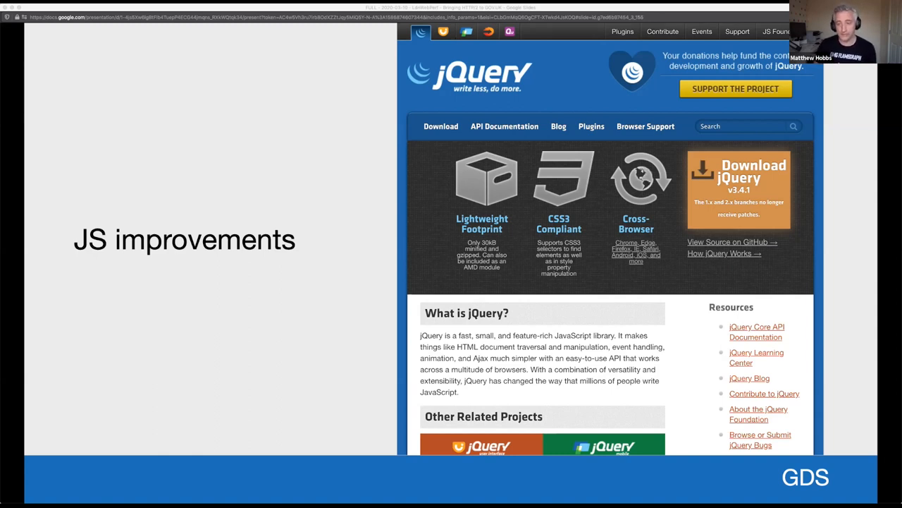
pyautogui.press('Right')
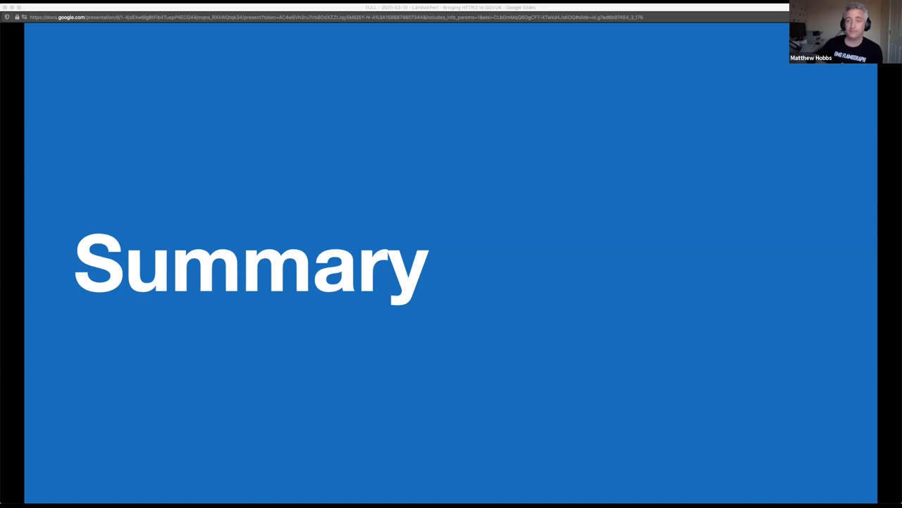
pyautogui.press('Right')
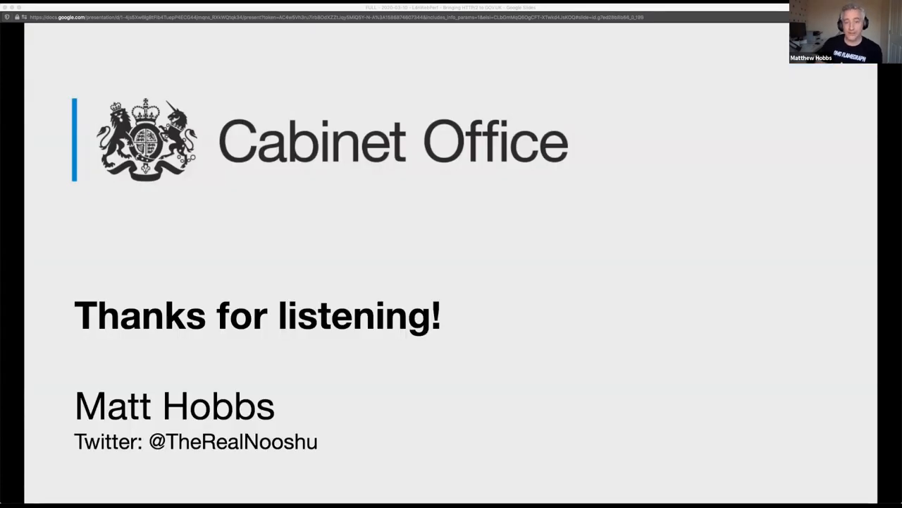